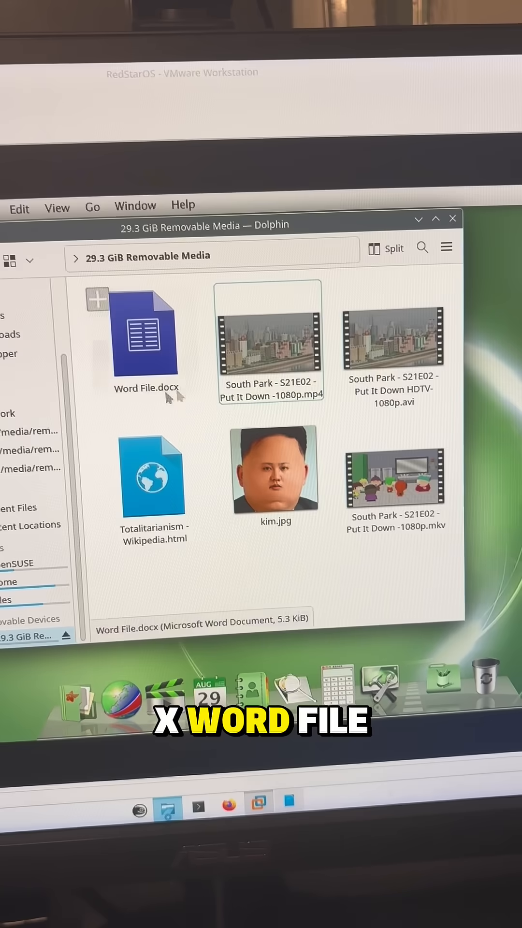
# - Open the Properties dialog for Word File.docx from its context menu
pyautogui.click(267, 345)
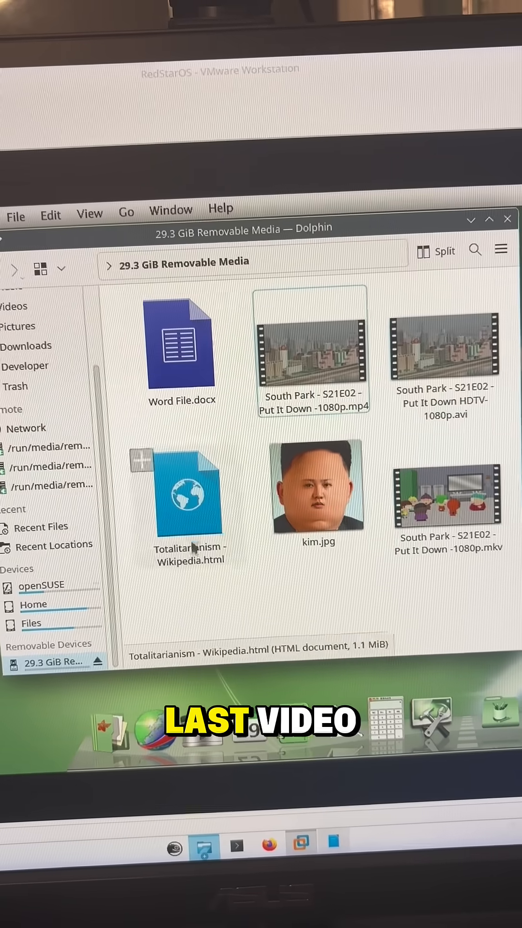
pyautogui.rightClick(180, 346)
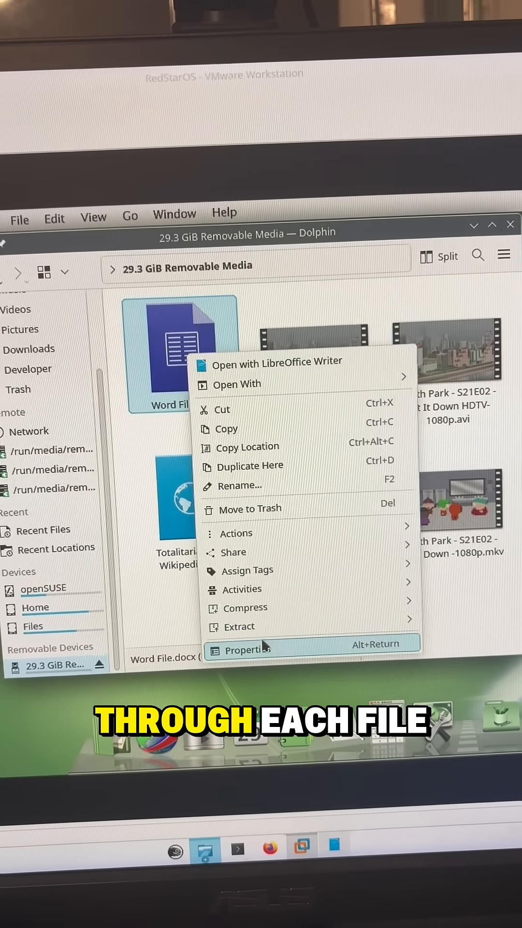
pyautogui.click(243, 649)
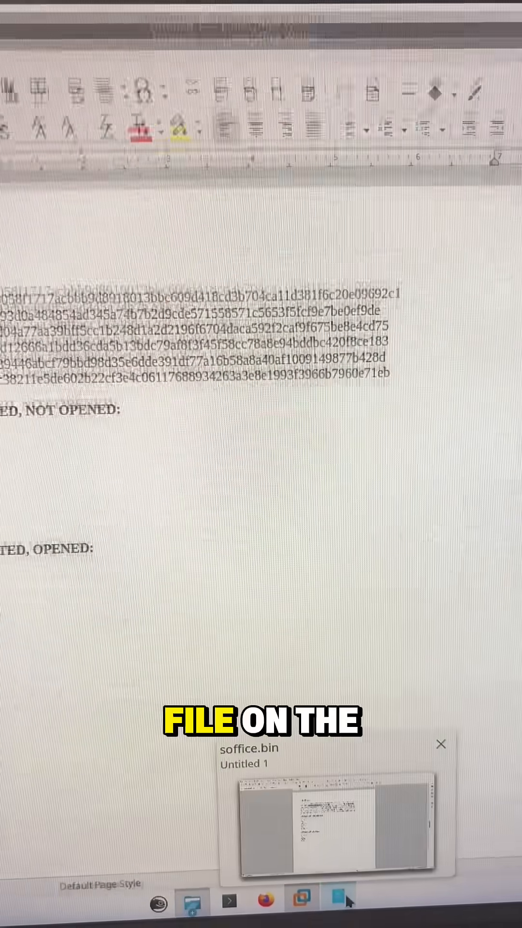
pyautogui.click(336, 824)
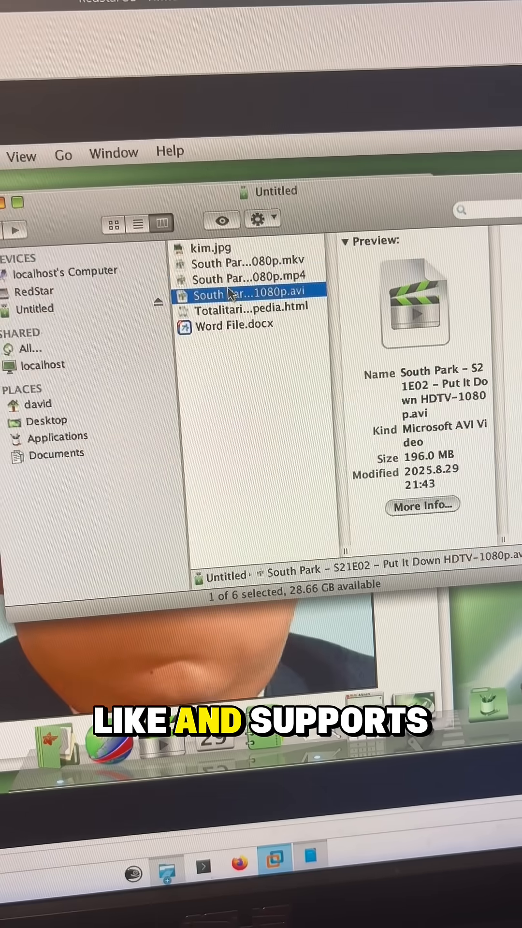
# - Open South Park - S21E02 - Put It Down HDTV-1080p.avi from the Untitled volume
pyautogui.doubleClick(248, 295)
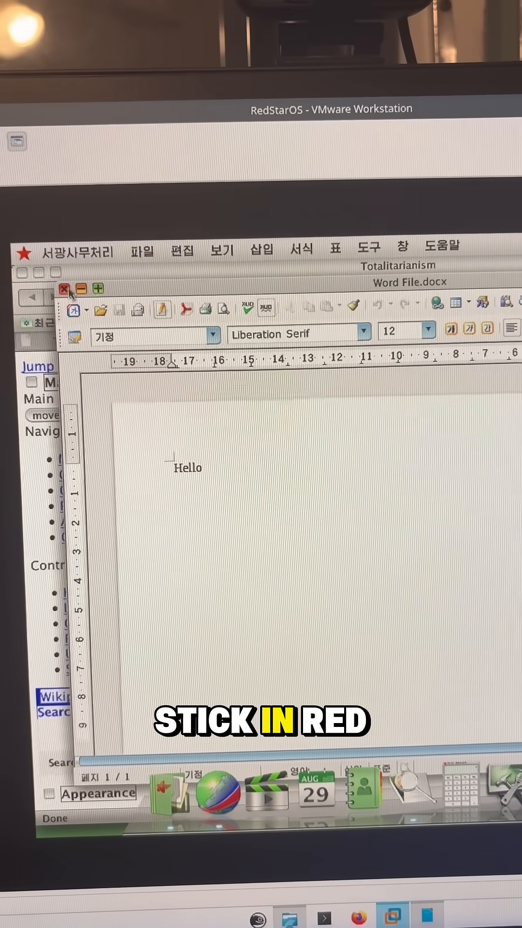
# - Close the Word File.docx window showing "Hello"
pyautogui.click(65, 290)
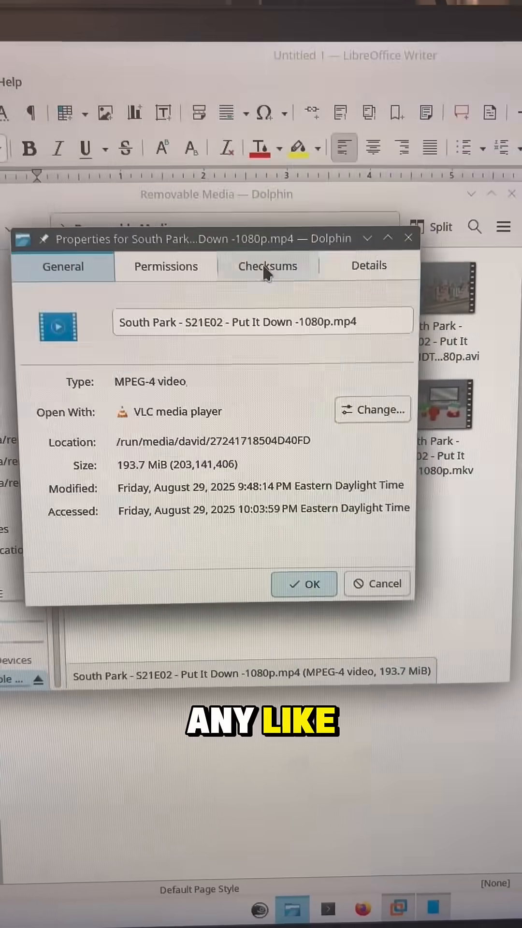
# - Show the MP4's Details tab with its 1920×1080 dimensions, 22:23 duration and codec
pyautogui.click(369, 265)
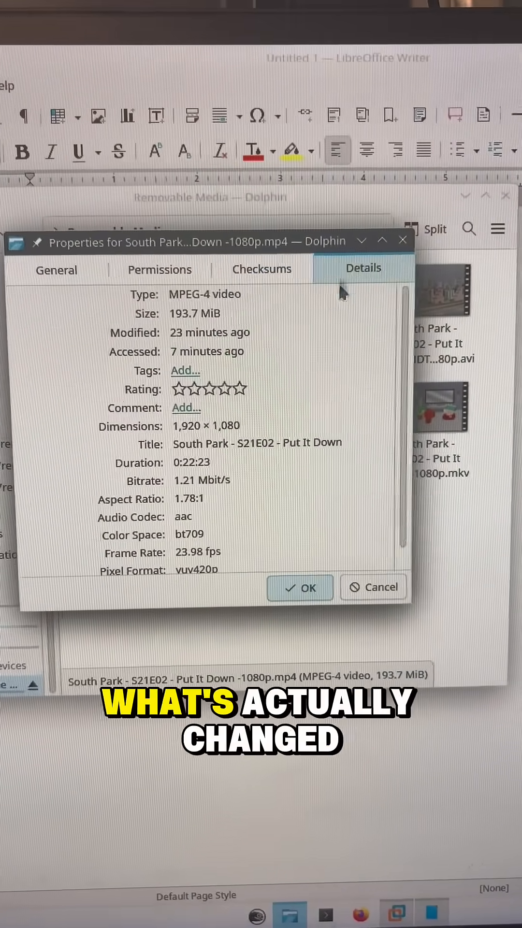